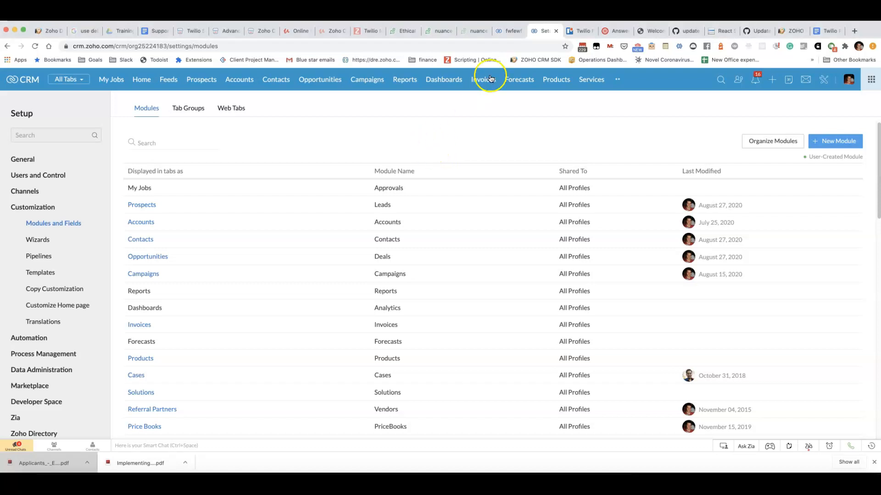
pyautogui.moveTo(250, 214)
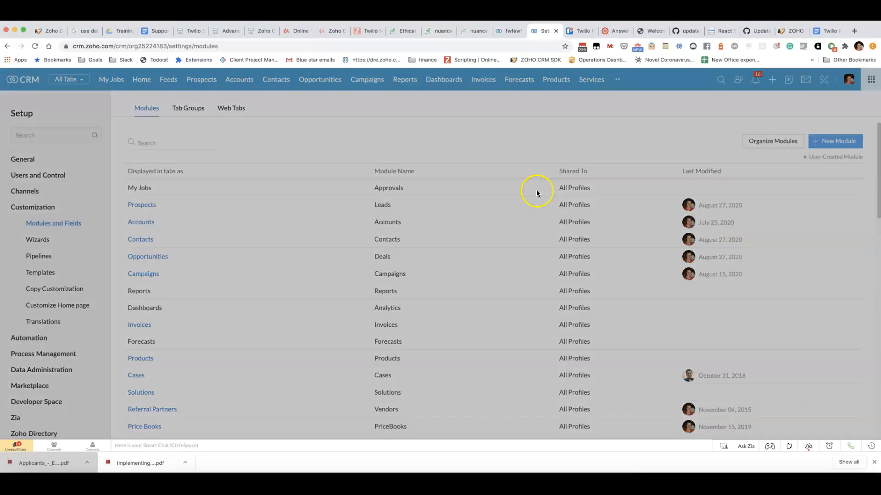
# Filter Organize Modules to 'tw', adjust the Twilio module checkboxes, and save the arrangement
pyautogui.click(772, 140)
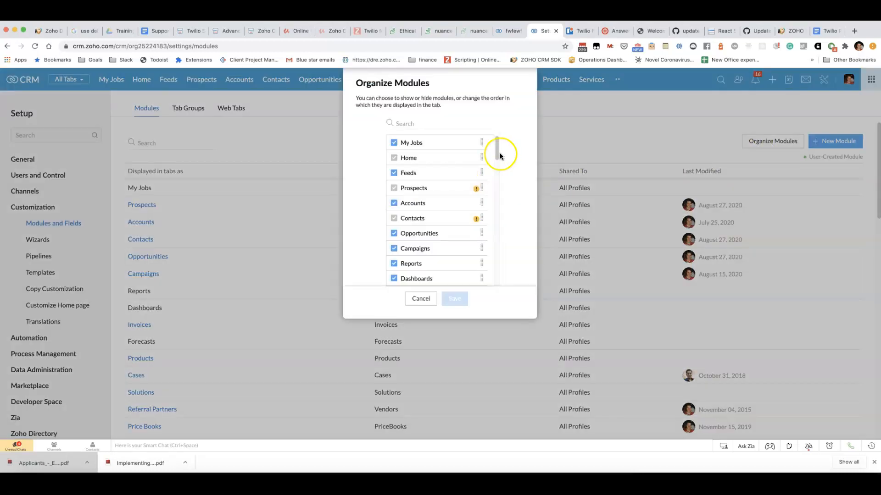
pyautogui.scroll(-3)
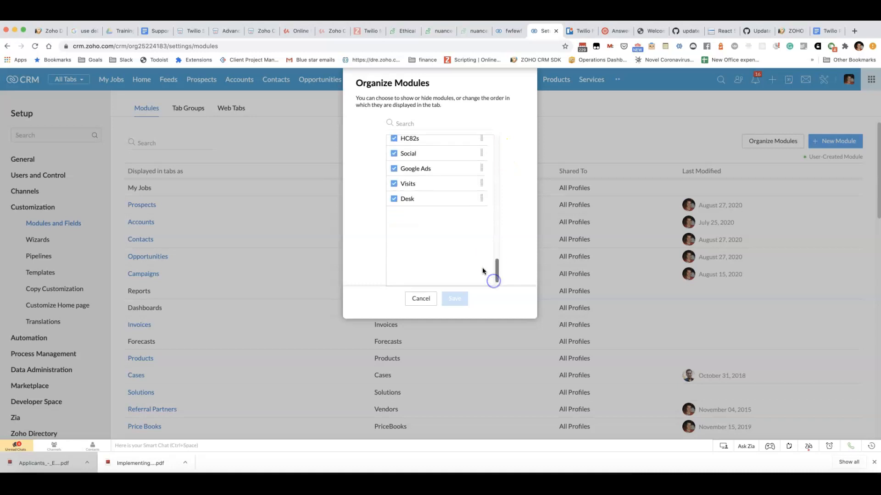
pyautogui.scroll(3)
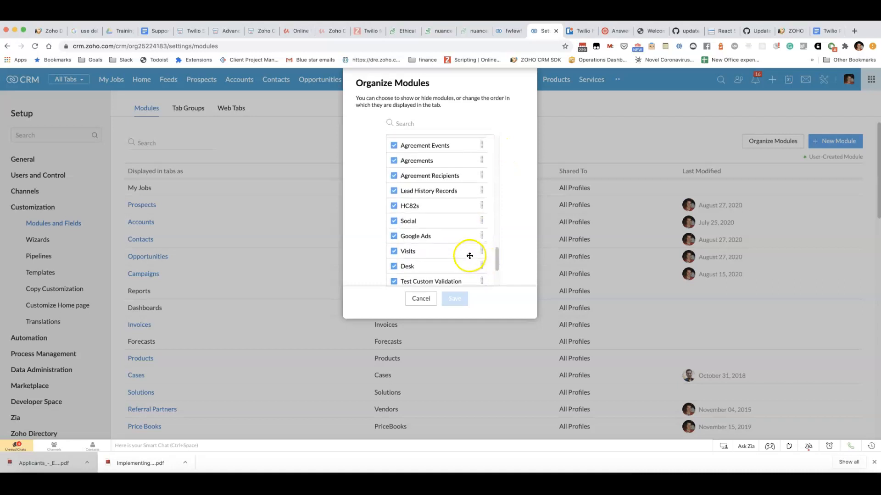
pyautogui.scroll(-3)
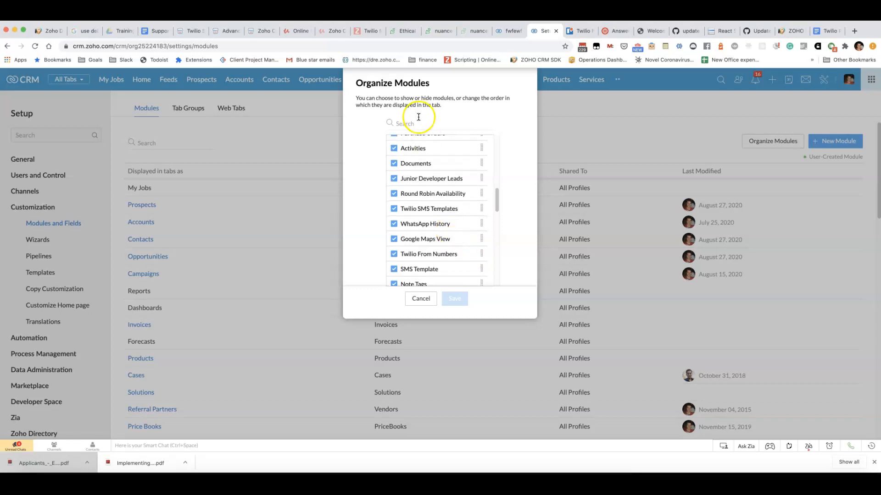
pyautogui.write('tw')
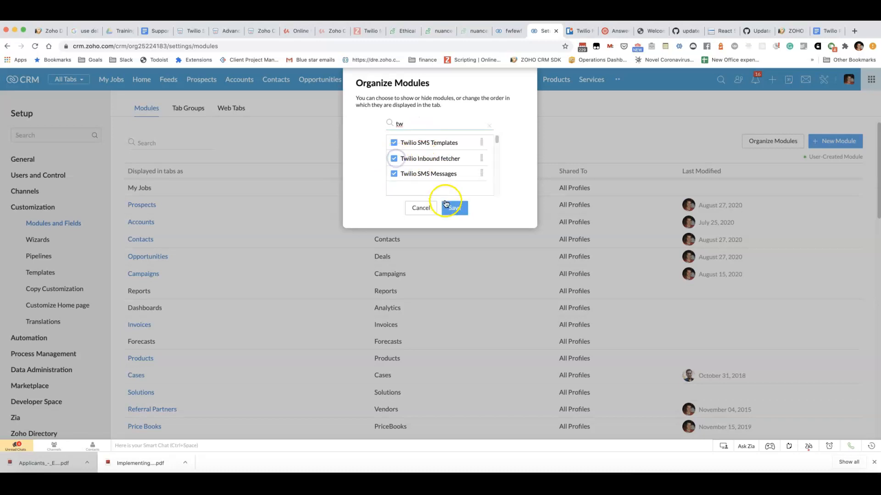
pyautogui.click(452, 207)
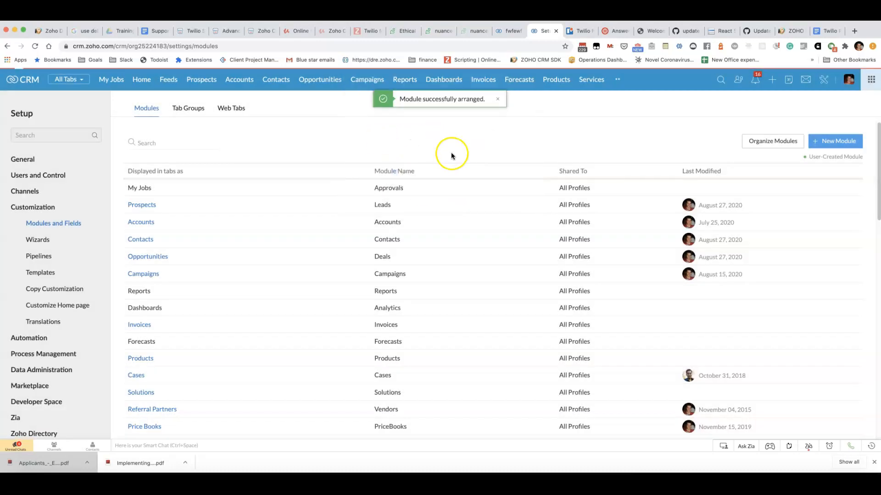
# Switch to the lead 'Don't touch Used in automated tests' to view its Twilio Messaging conversation
pyautogui.click(508, 31)
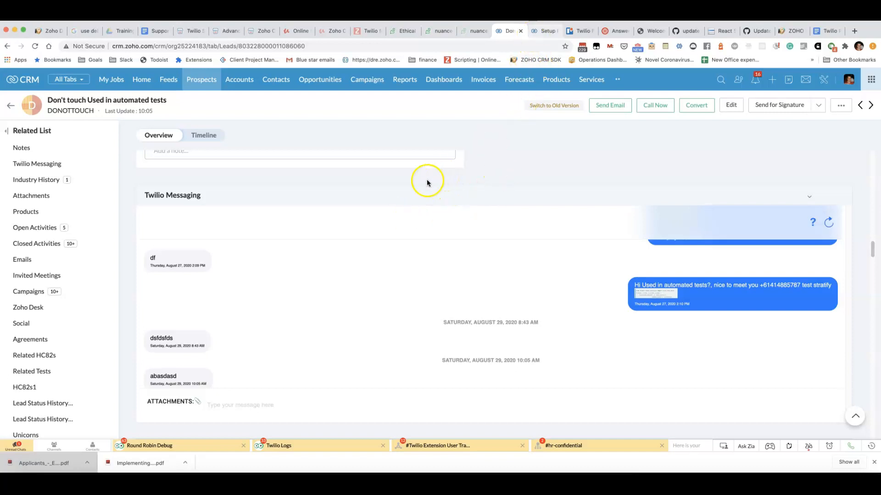
pyautogui.rightClick(427, 183)
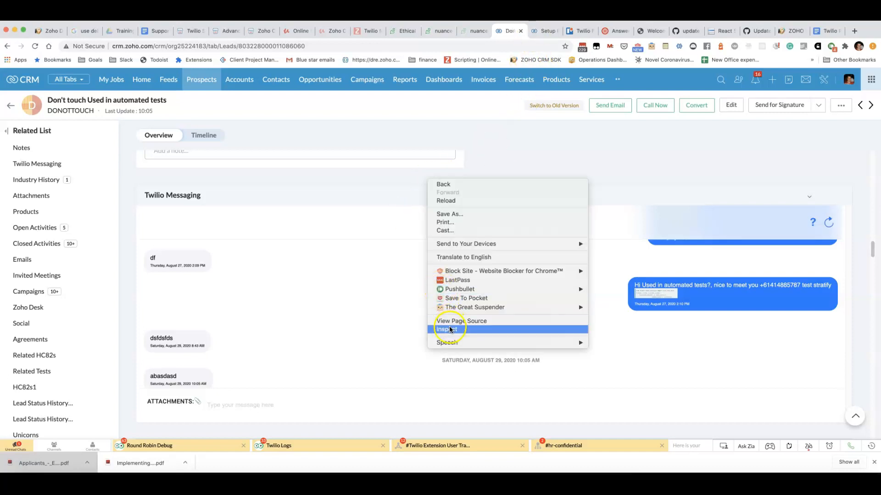
pyautogui.click(446, 330)
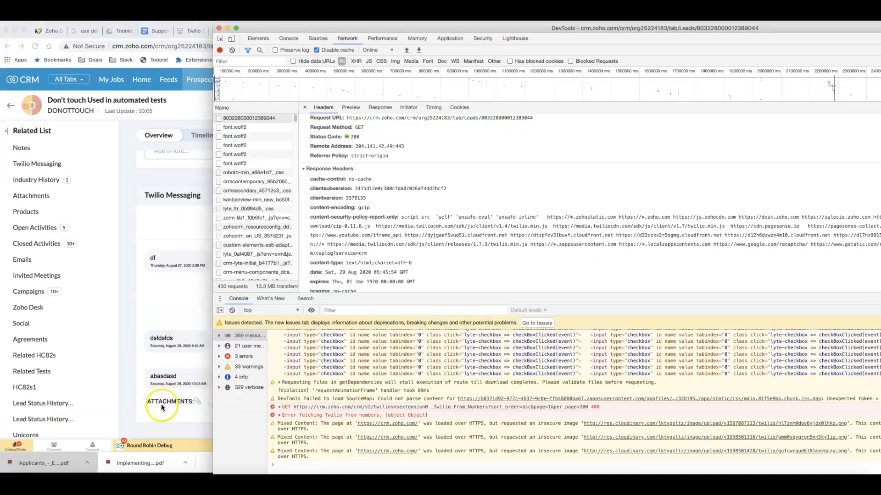
pyautogui.click(258, 38)
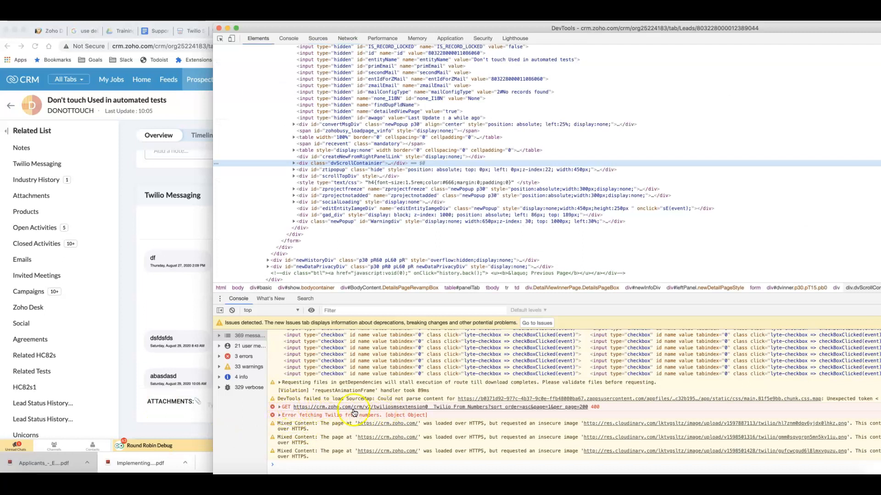
pyautogui.moveTo(427, 413)
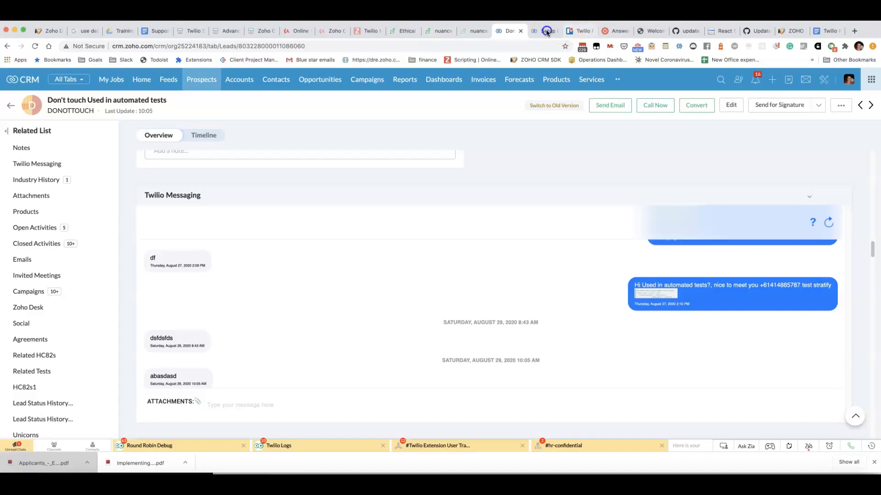
# Back in Setup, search Organize Modules for 'tw', tick Twilio From Numbers, and save
pyautogui.click(544, 31)
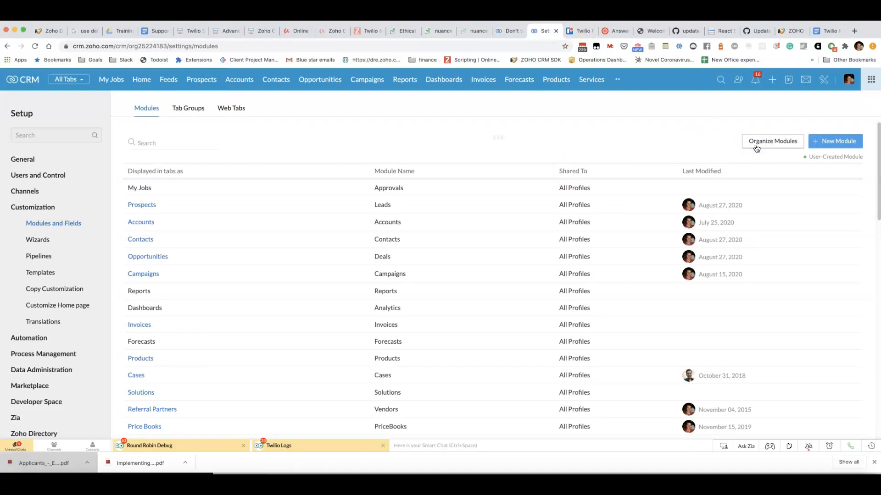
pyautogui.click(772, 141)
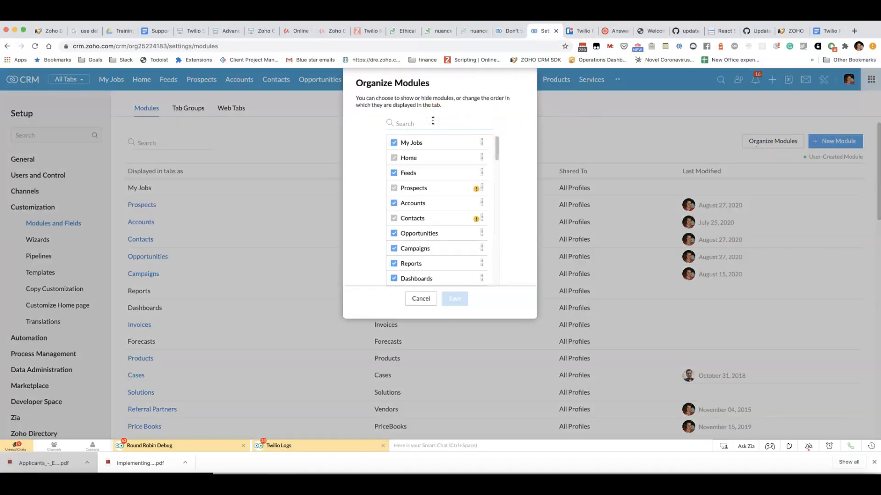
pyautogui.write('tw')
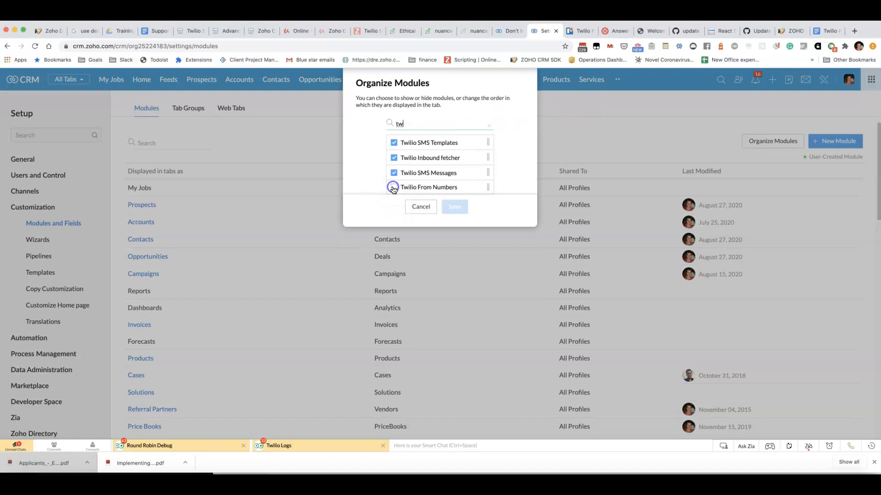
pyautogui.click(454, 207)
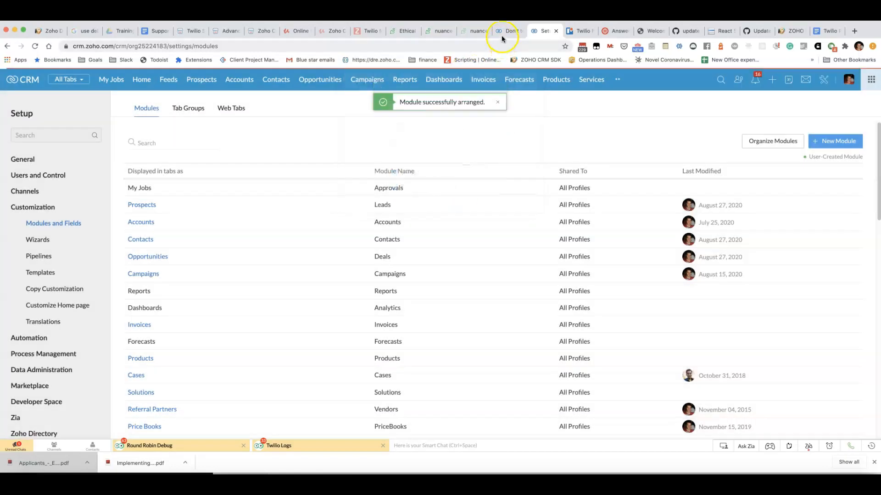
# Return to the lead record and scroll to the sent test message in Twilio Messaging
pyautogui.click(508, 30)
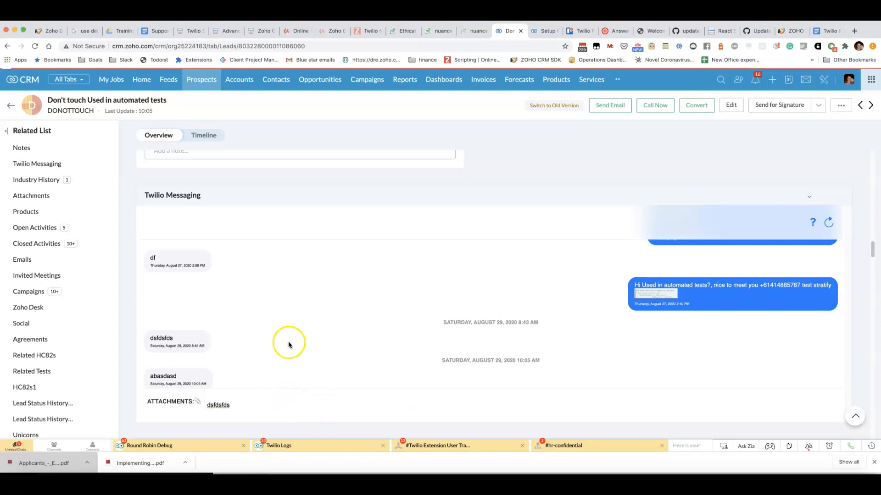
pyautogui.moveTo(312, 354)
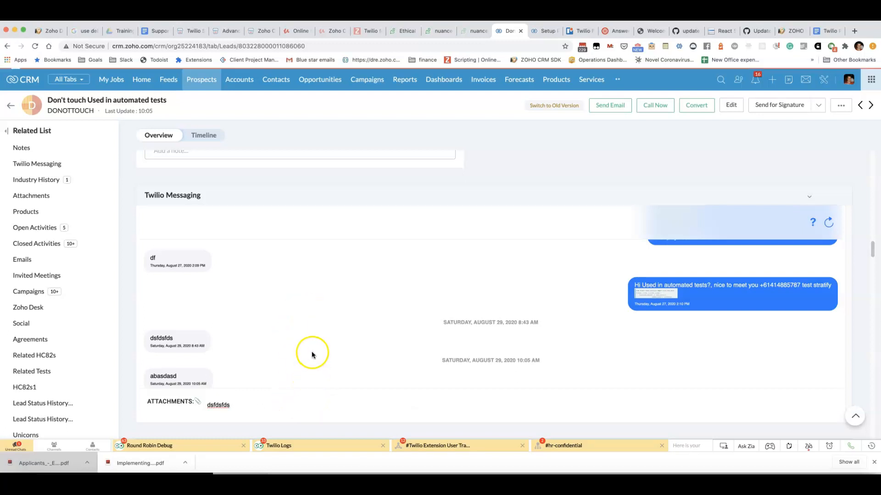
pyautogui.scroll(-3)
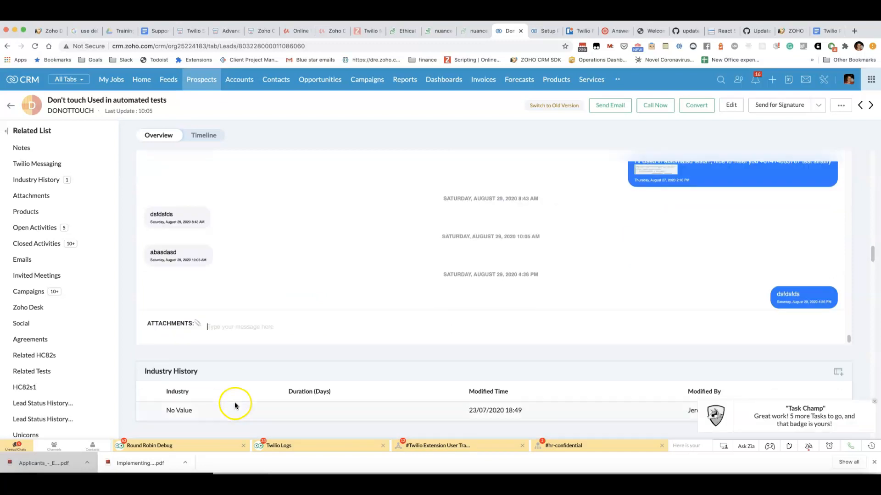